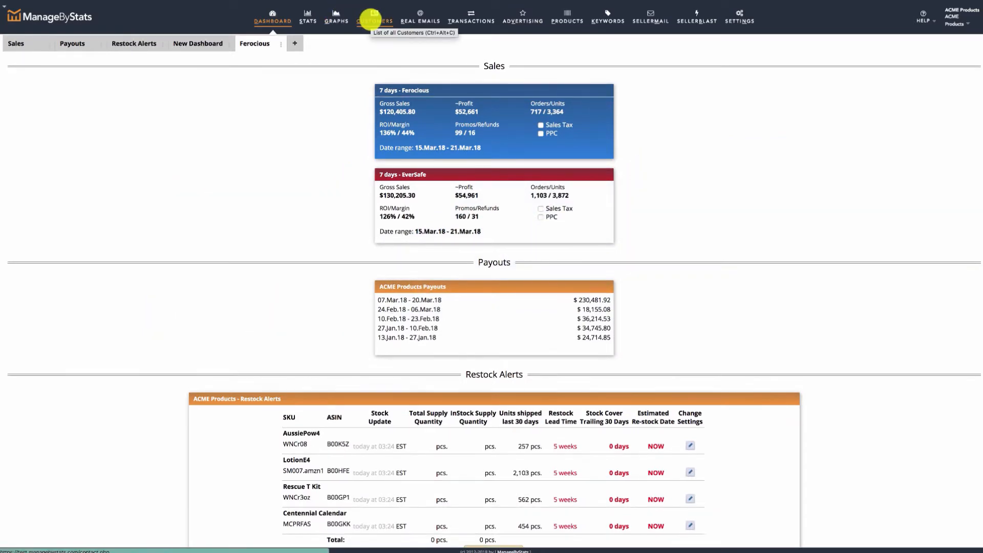
Go to the Customers area and show the Synchronization Accounts list, which is still empty.
{"action": "left_click", "coordinate": [375, 15]}
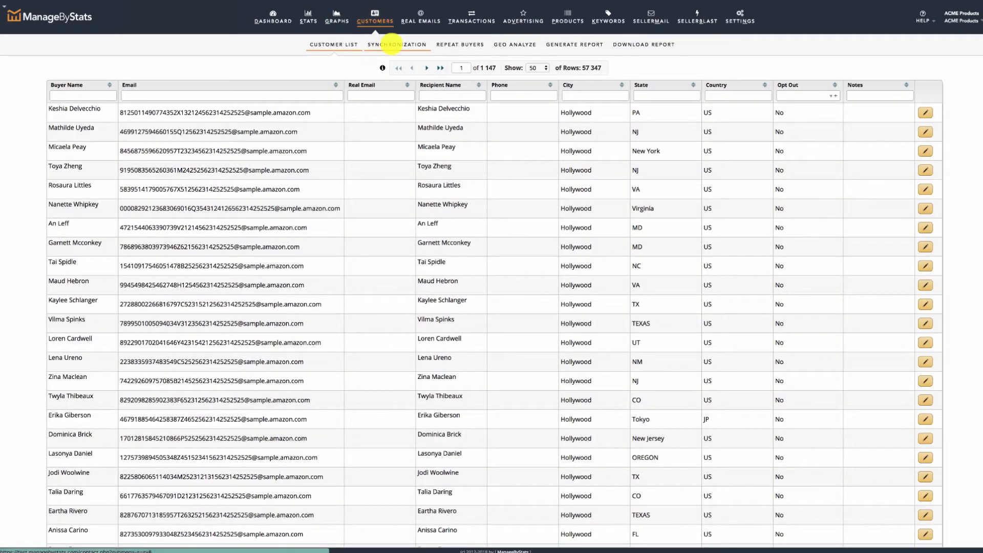
{"action": "left_click", "coordinate": [395, 44]}
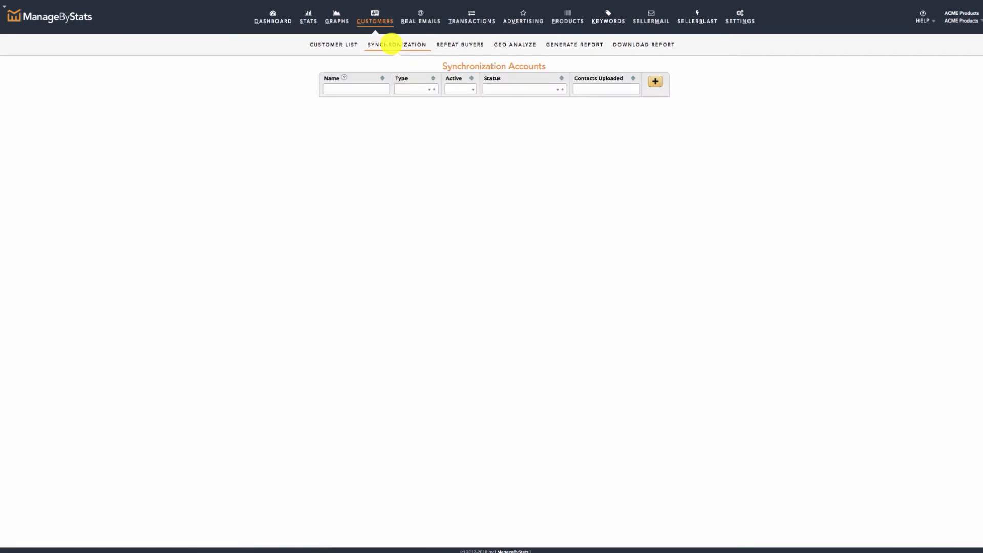
Add a new Facebook-type sync account named 'Acme Test' and submit it with Link Account.
{"action": "left_click", "coordinate": [655, 82]}
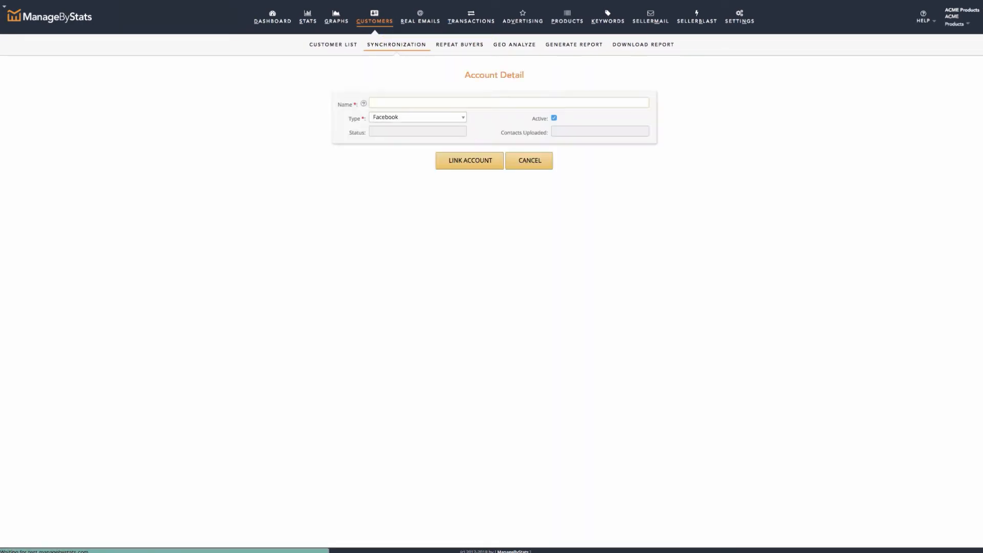
{"action": "type", "text": "Acme Test"}
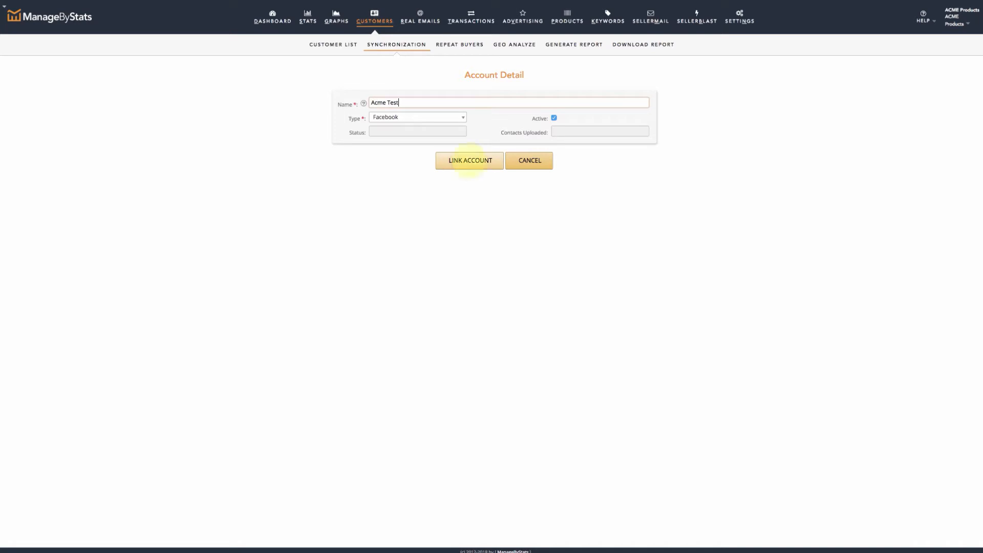
{"action": "left_click", "coordinate": [469, 162]}
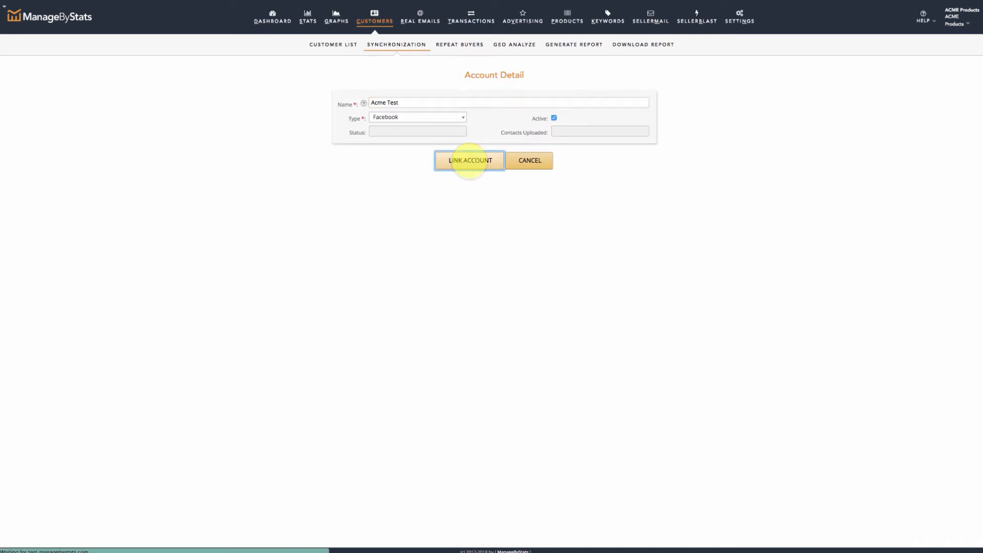
Link Acme Test to the Facebook profile and an ad account so its status shows Ok.
{"action": "left_click", "coordinate": [469, 163]}
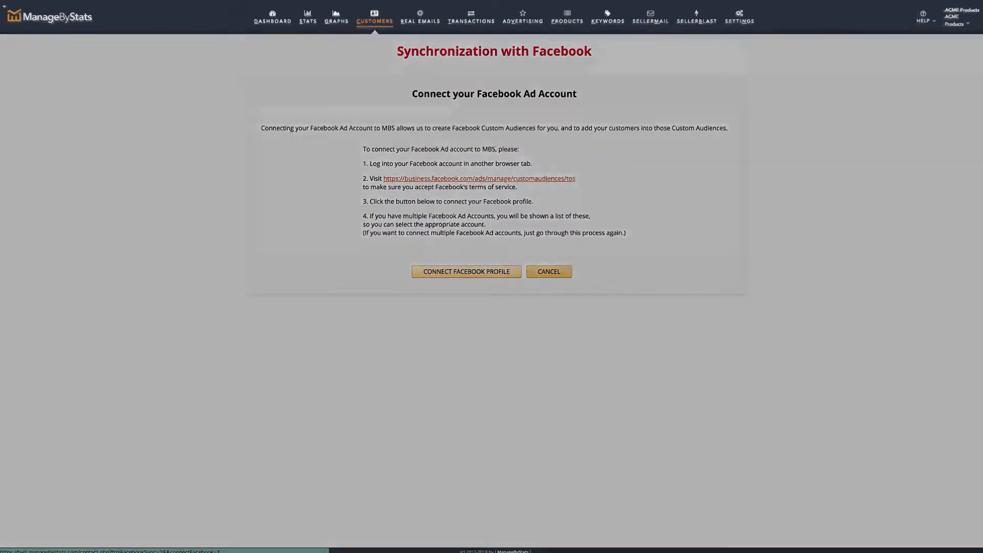
{"action": "left_click", "coordinate": [466, 270]}
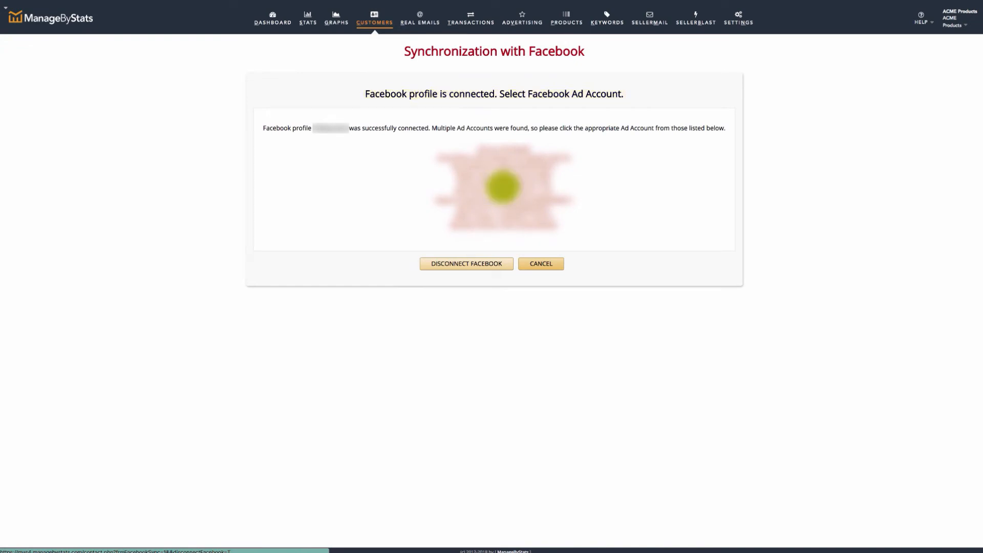
{"action": "left_click", "coordinate": [504, 186]}
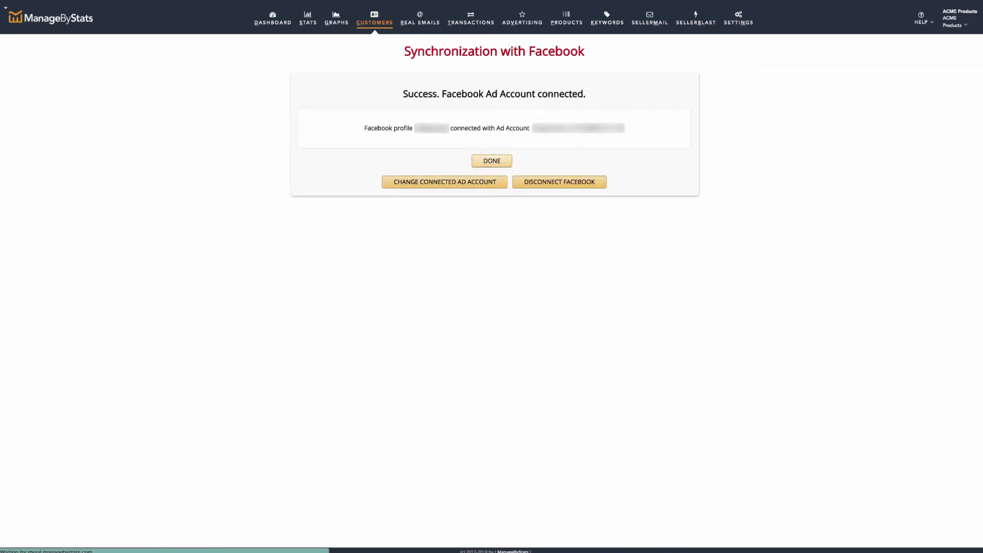
{"action": "left_click", "coordinate": [492, 161]}
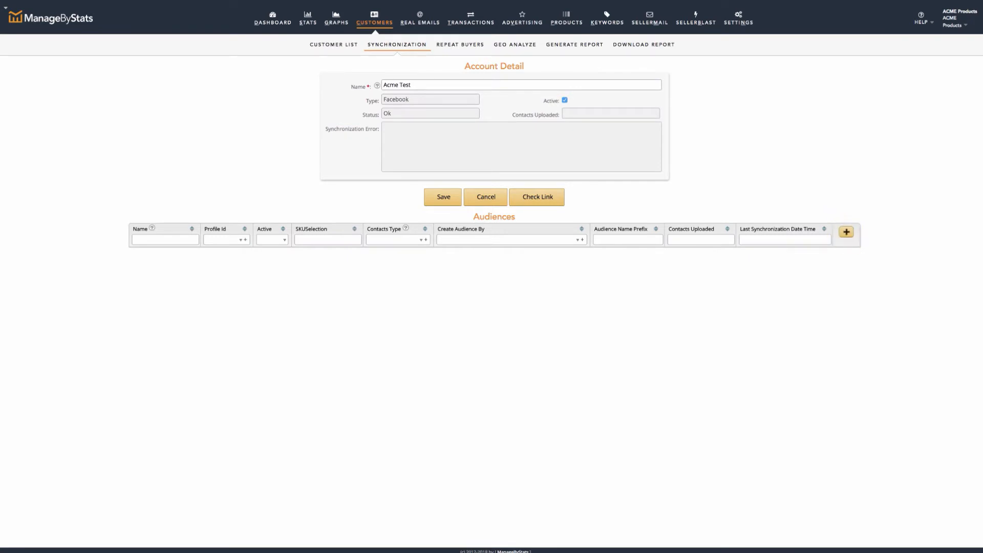
Add an audience named 'Acme Test' and move the seller account's eight SKUs into its selection.
{"action": "left_click", "coordinate": [846, 231]}
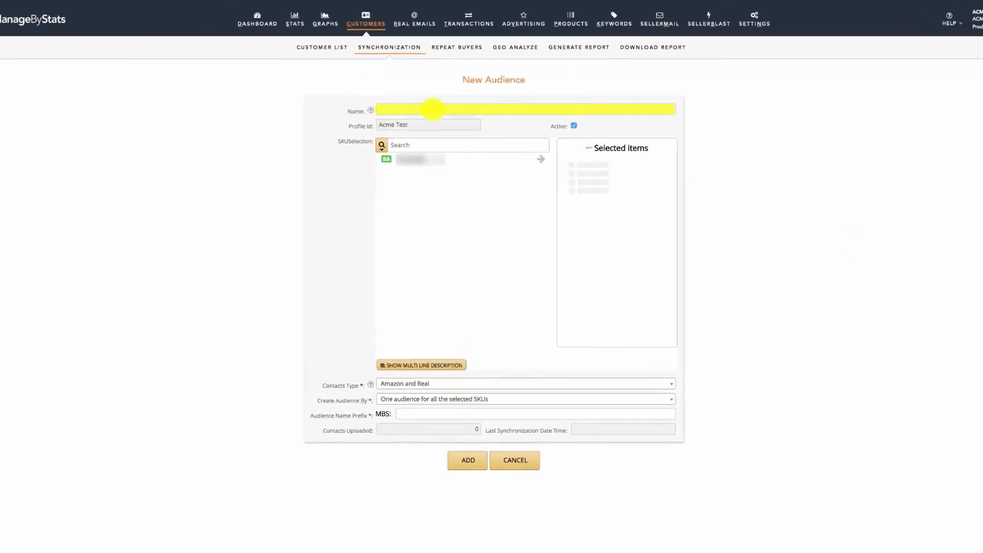
{"action": "type", "text": "Acme Test"}
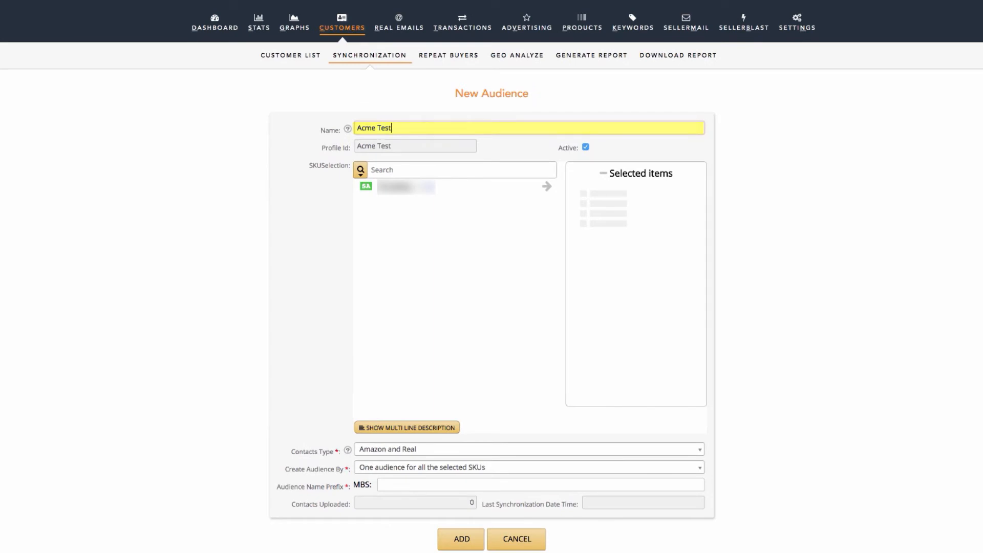
{"action": "left_click", "coordinate": [406, 187]}
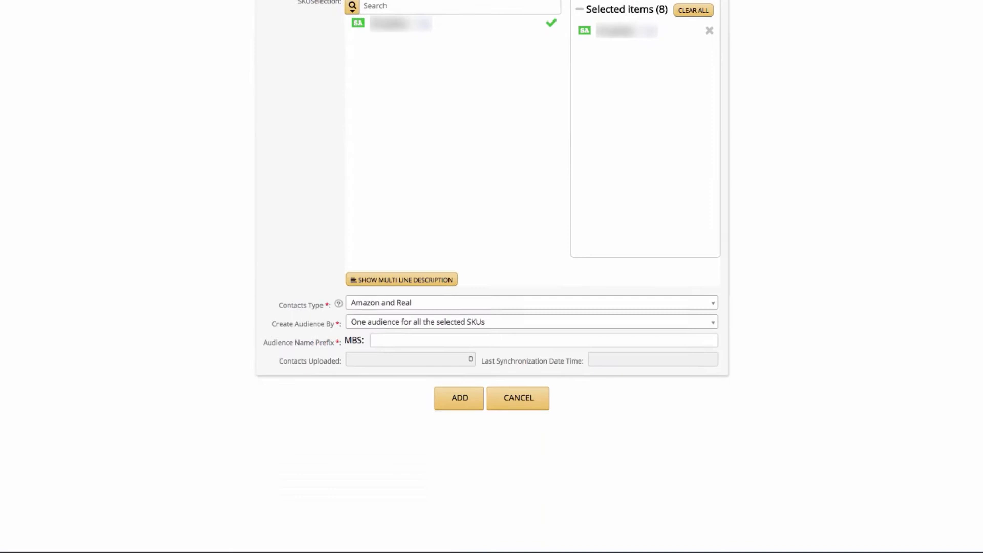
On the Ferocious Buyers example, review Create Audience By options, keeping one audience for all SKUs.
{"action": "left_click", "coordinate": [531, 322]}
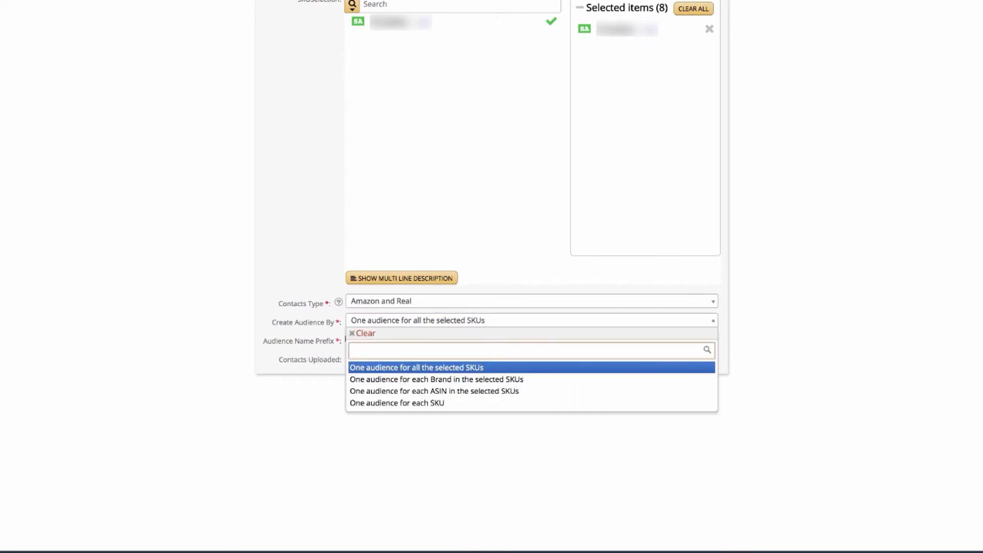
{"action": "left_click", "coordinate": [436, 379]}
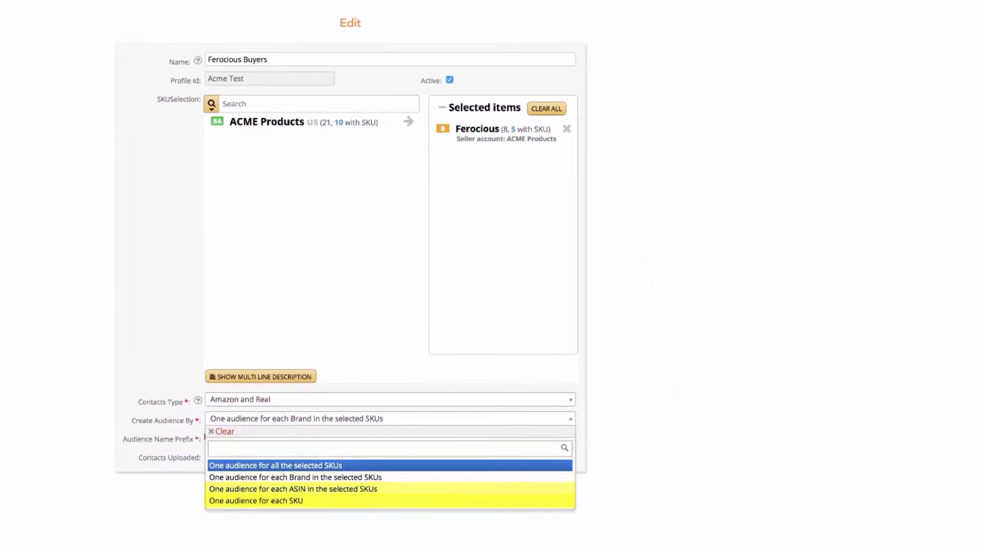
{"action": "left_click", "coordinate": [276, 465]}
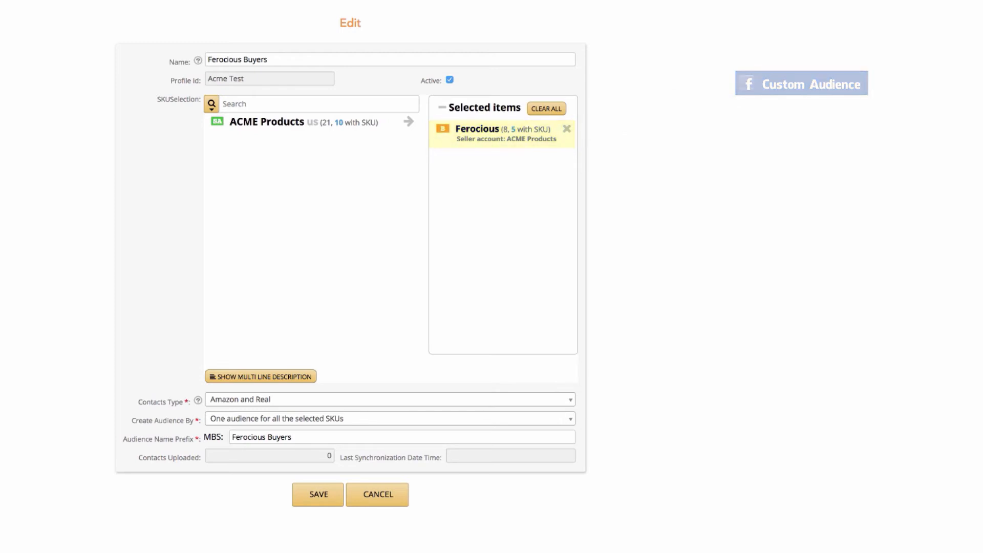
{"action": "left_click", "coordinate": [390, 419]}
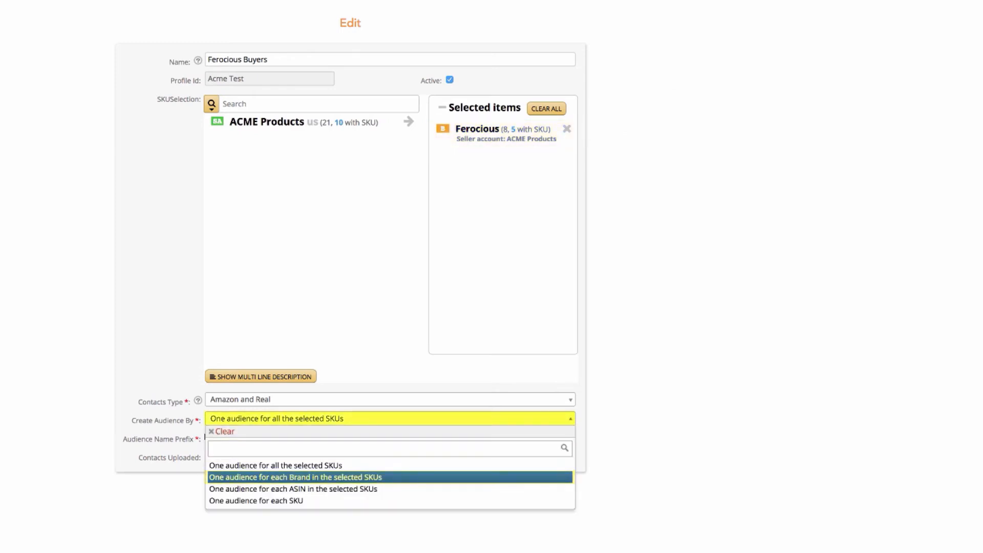
Try grouping one audience per ASIN, then settle on one audience for each brand in the selected SKUs.
{"action": "left_click", "coordinate": [295, 478]}
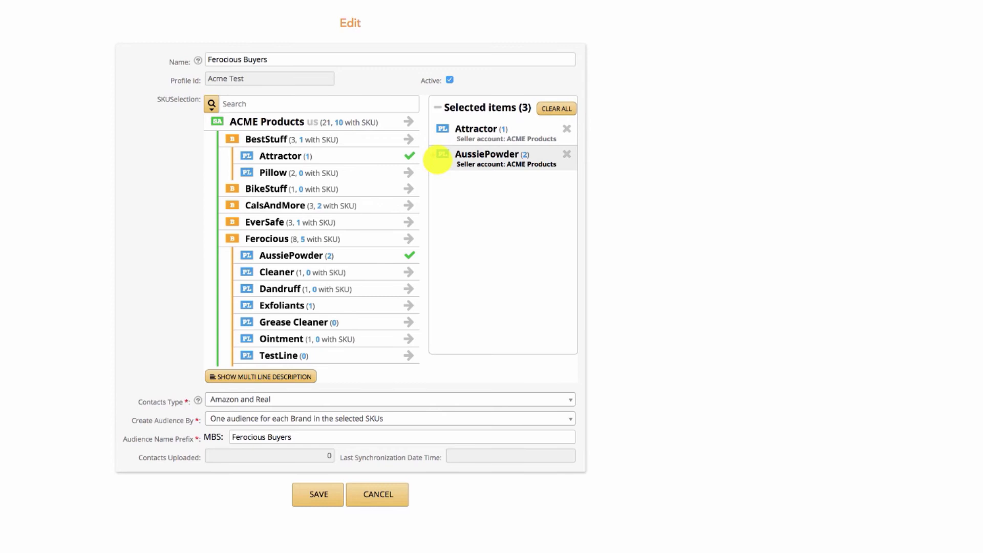
{"action": "left_click", "coordinate": [389, 418]}
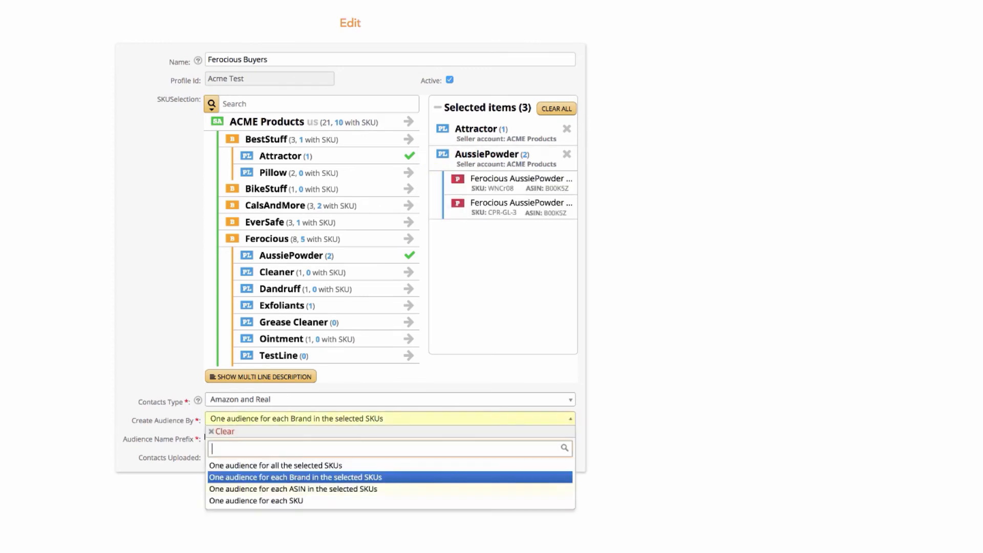
{"action": "left_click", "coordinate": [293, 488]}
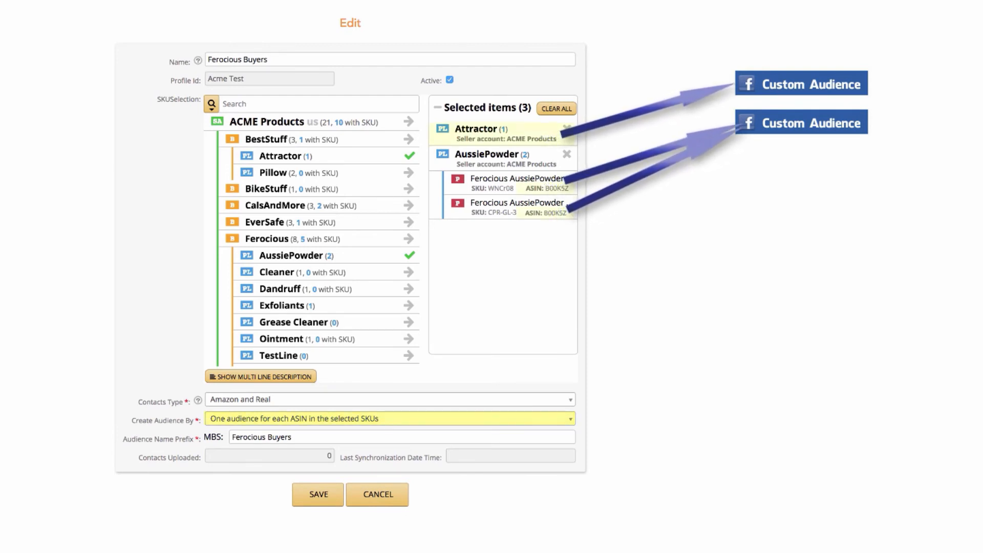
{"action": "left_click", "coordinate": [389, 418]}
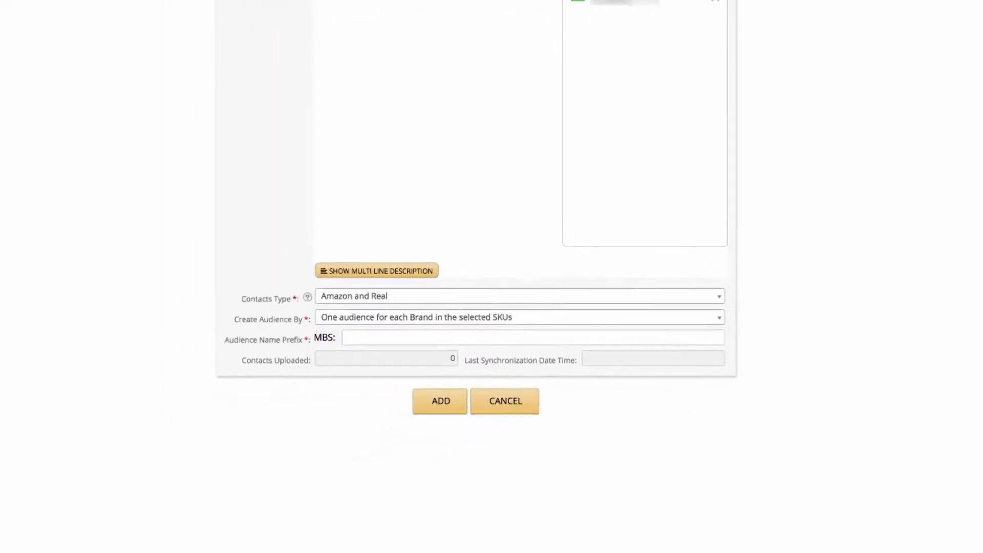
Enter 'Buyers' as the Audience Name Prefix, leaving the form not yet added.
{"action": "type", "text": "Bu"}
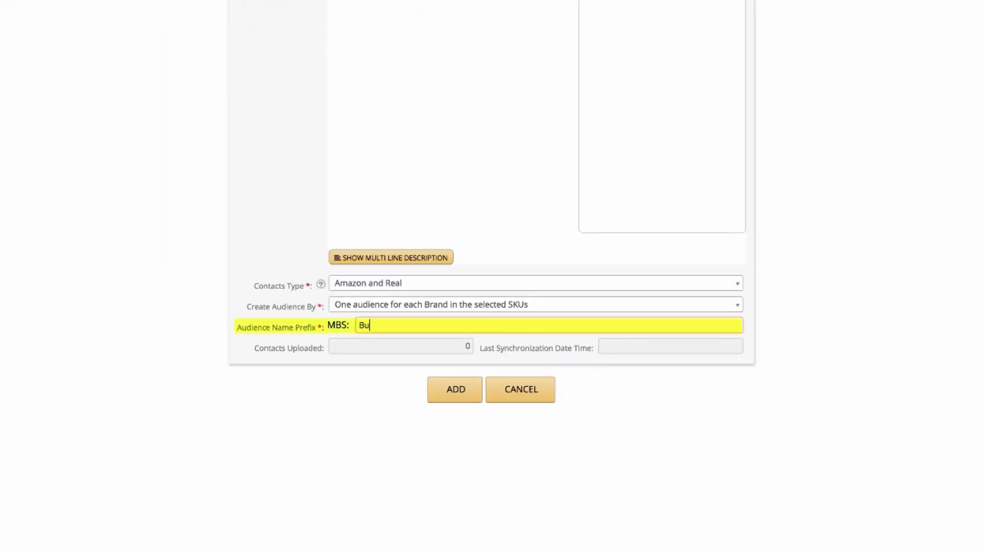
{"action": "type", "text": "yers"}
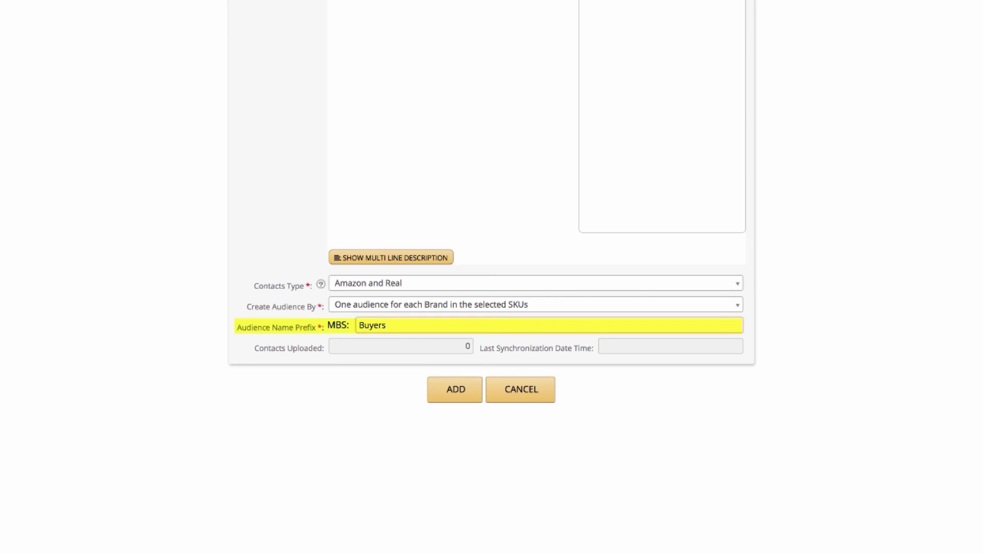
{"action": "left_click", "coordinate": [546, 324]}
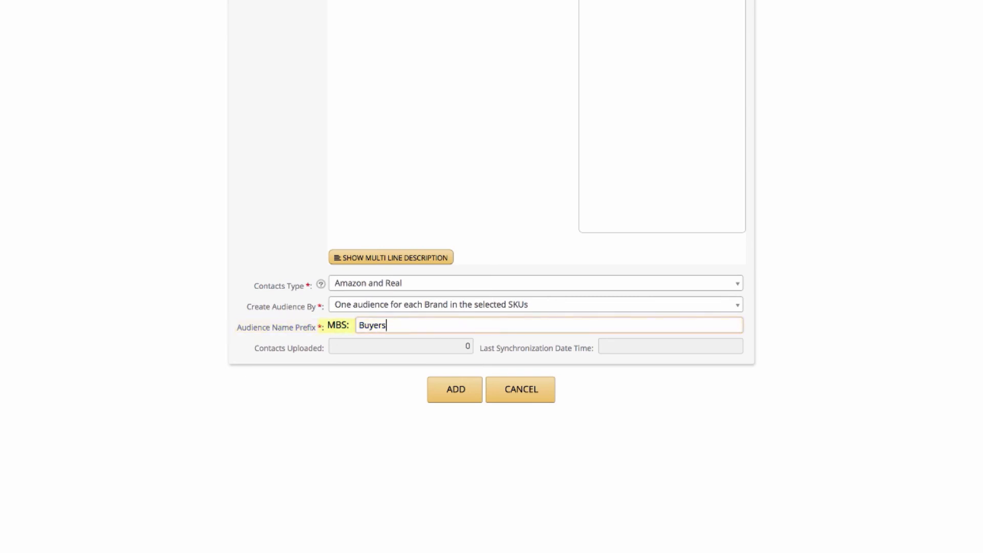